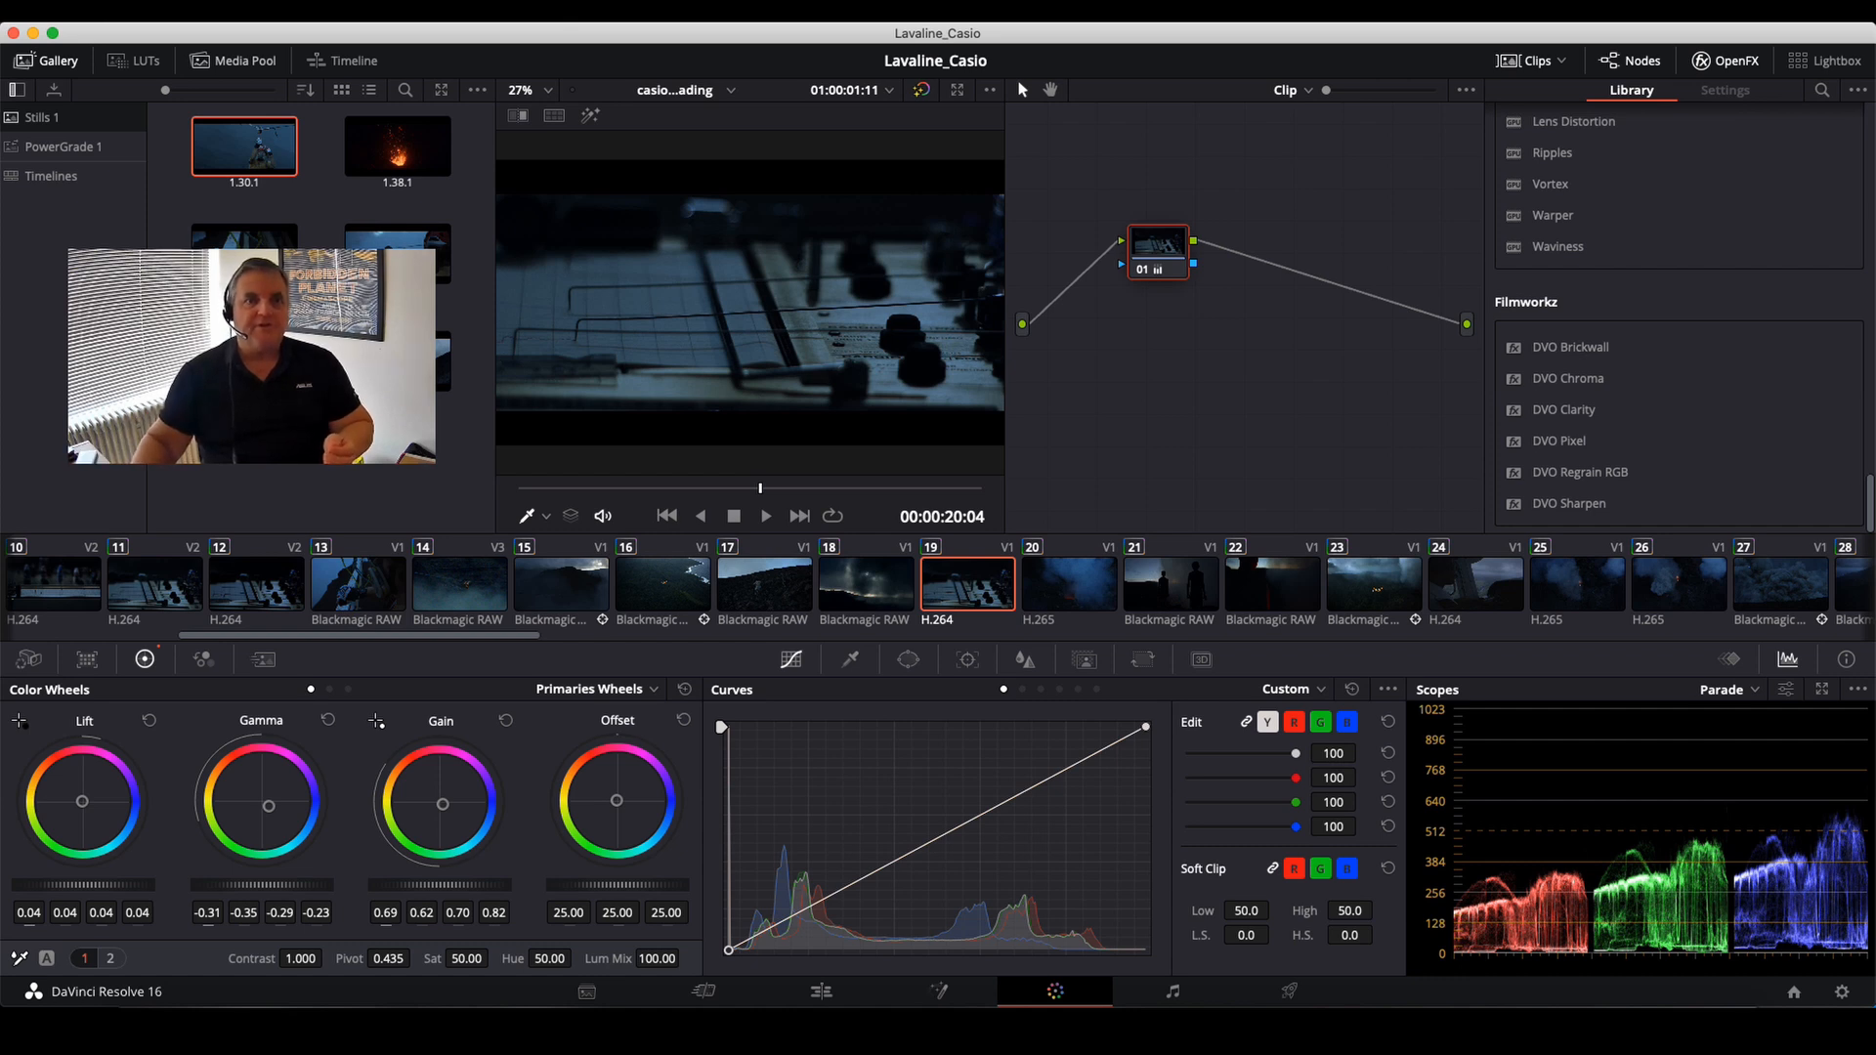
mouse_move(1301, 82)
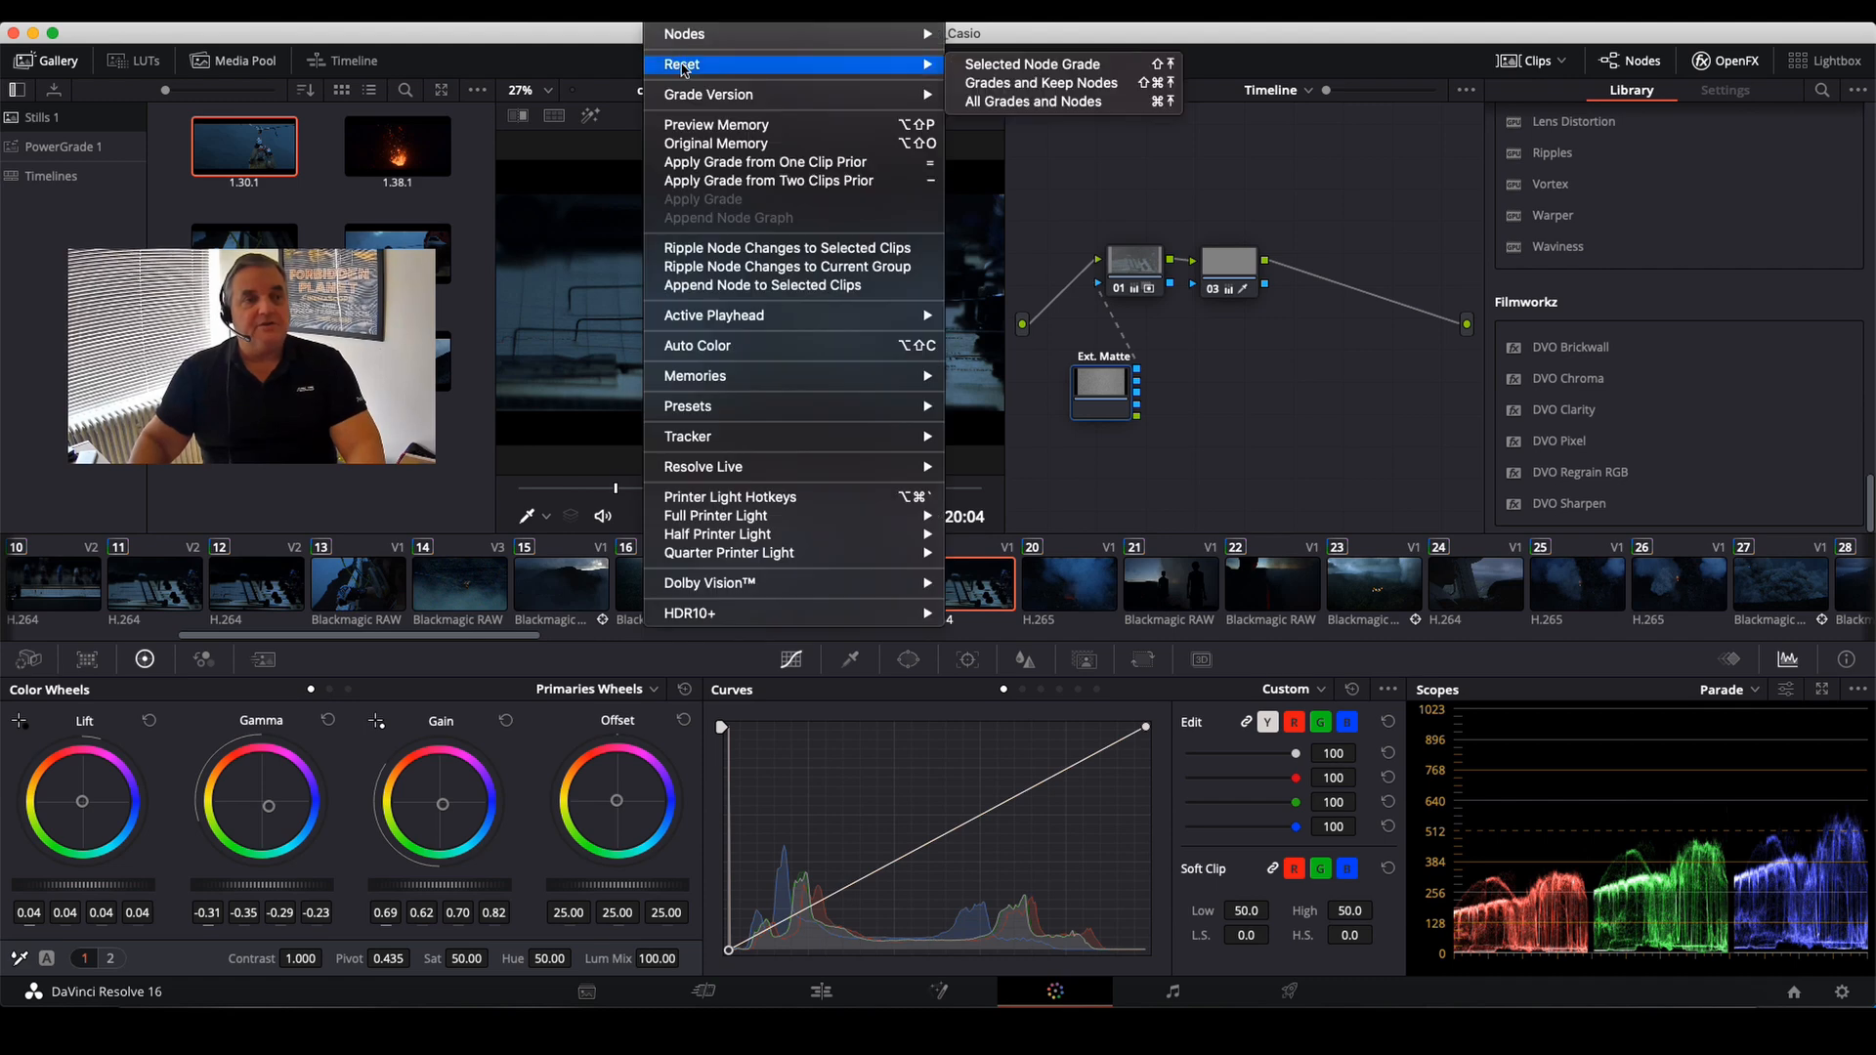
Reset the timeline grade to one node and apply DVO Regrain RGB to node 01.
click(1032, 102)
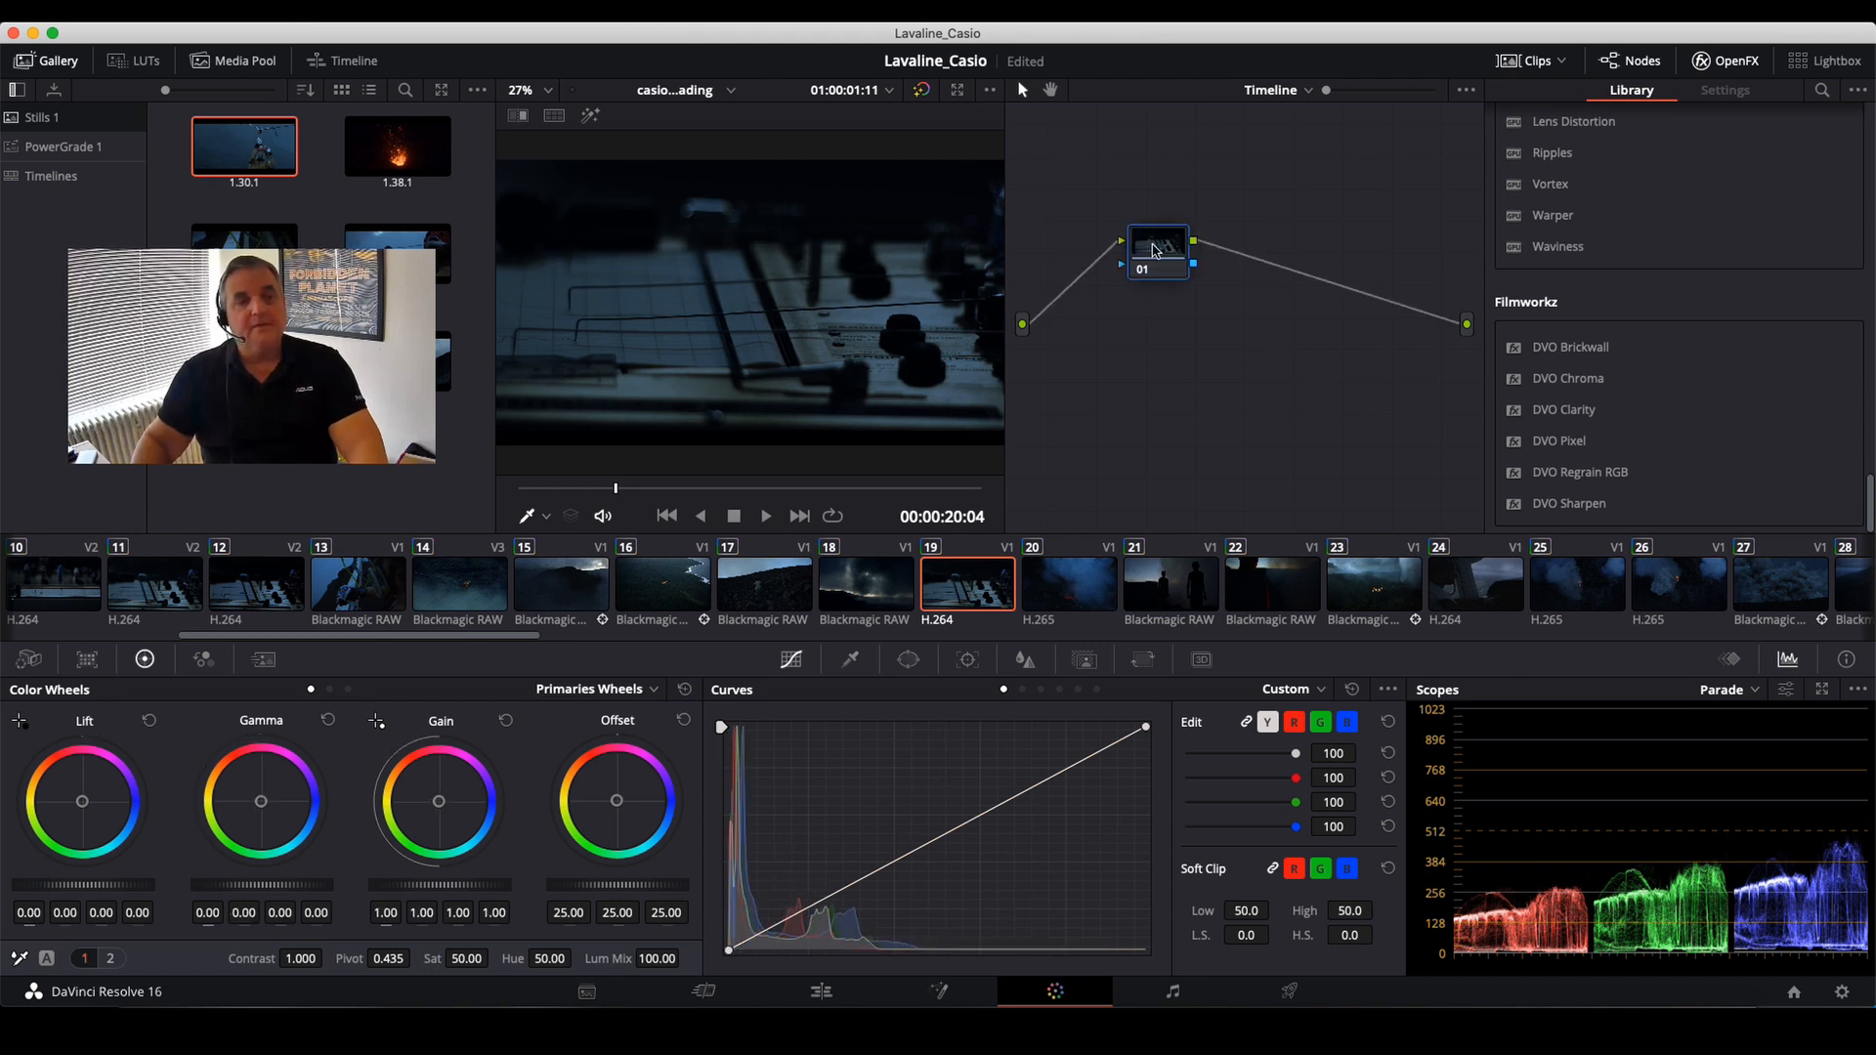
drag(1157, 249, 1114, 314)
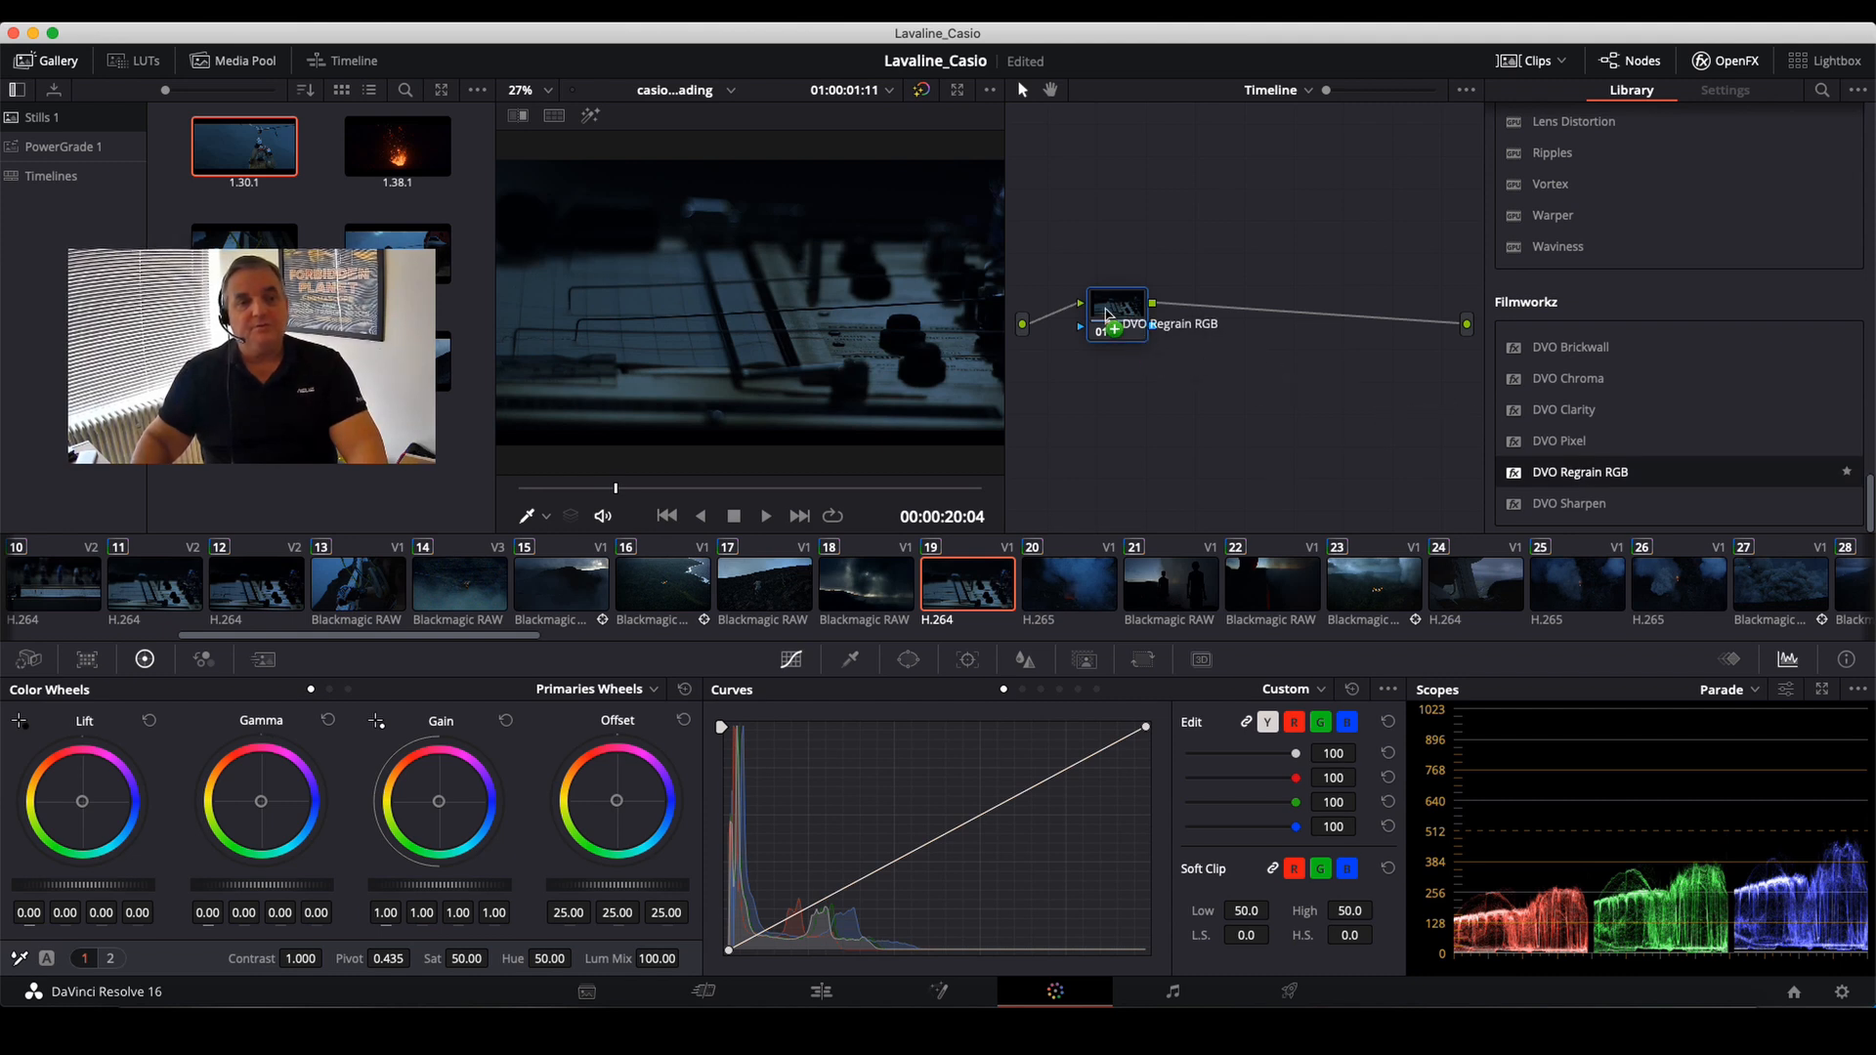
Try stronger and weaker grain amounts, settling the Overall Amount at 0.938.
click(1724, 90)
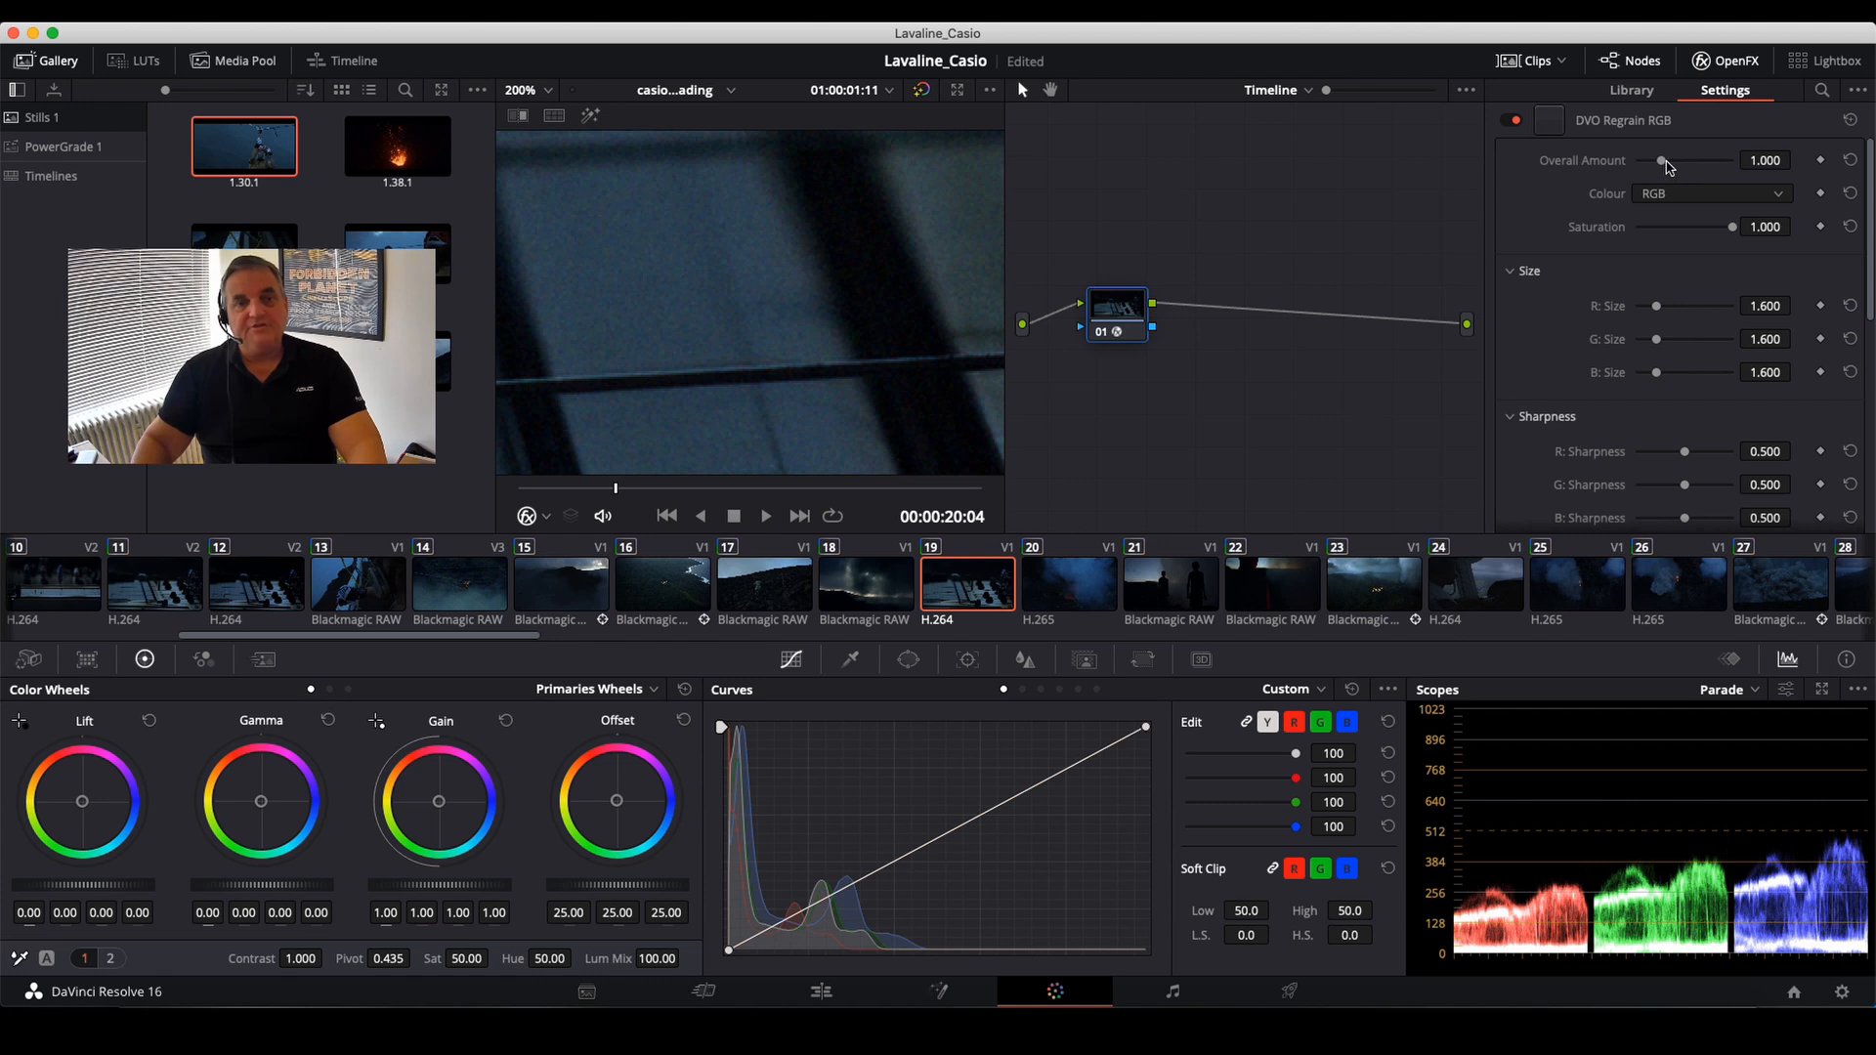
drag(1661, 161, 1716, 161)
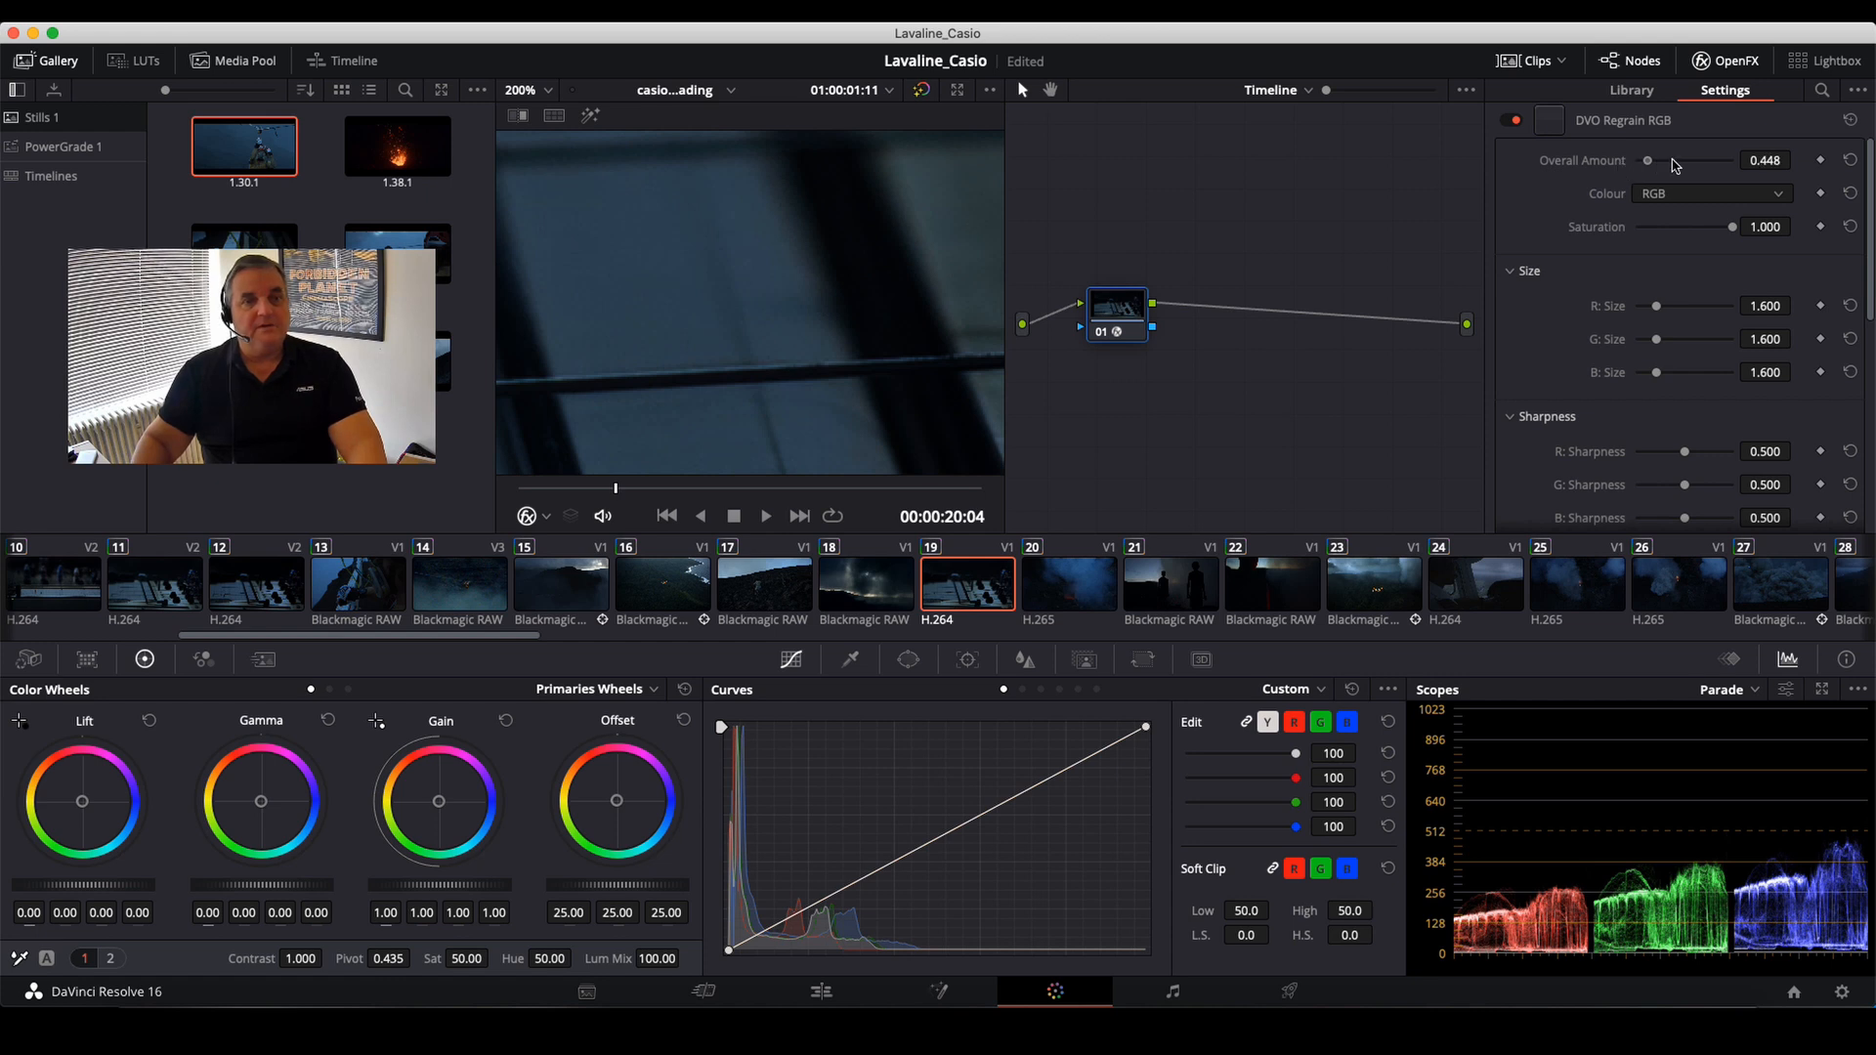
drag(1647, 160, 1724, 161)
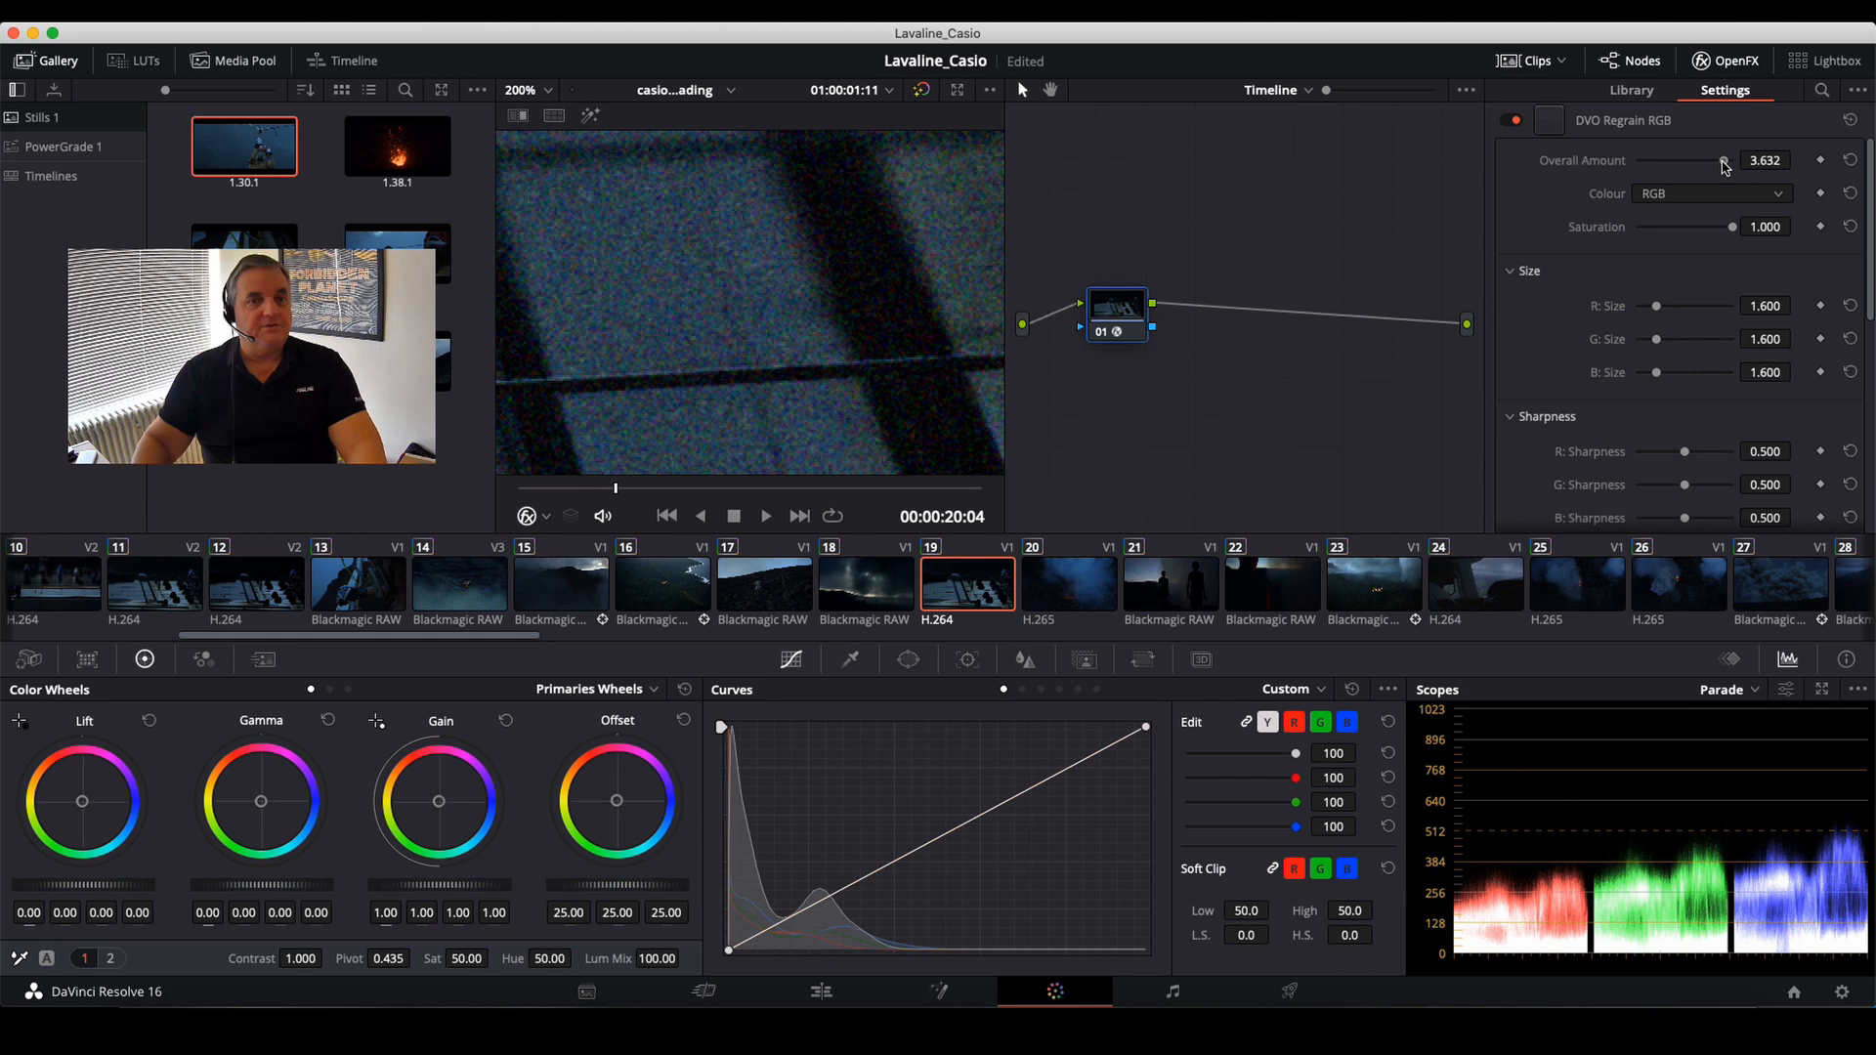
drag(1723, 160, 1687, 161)
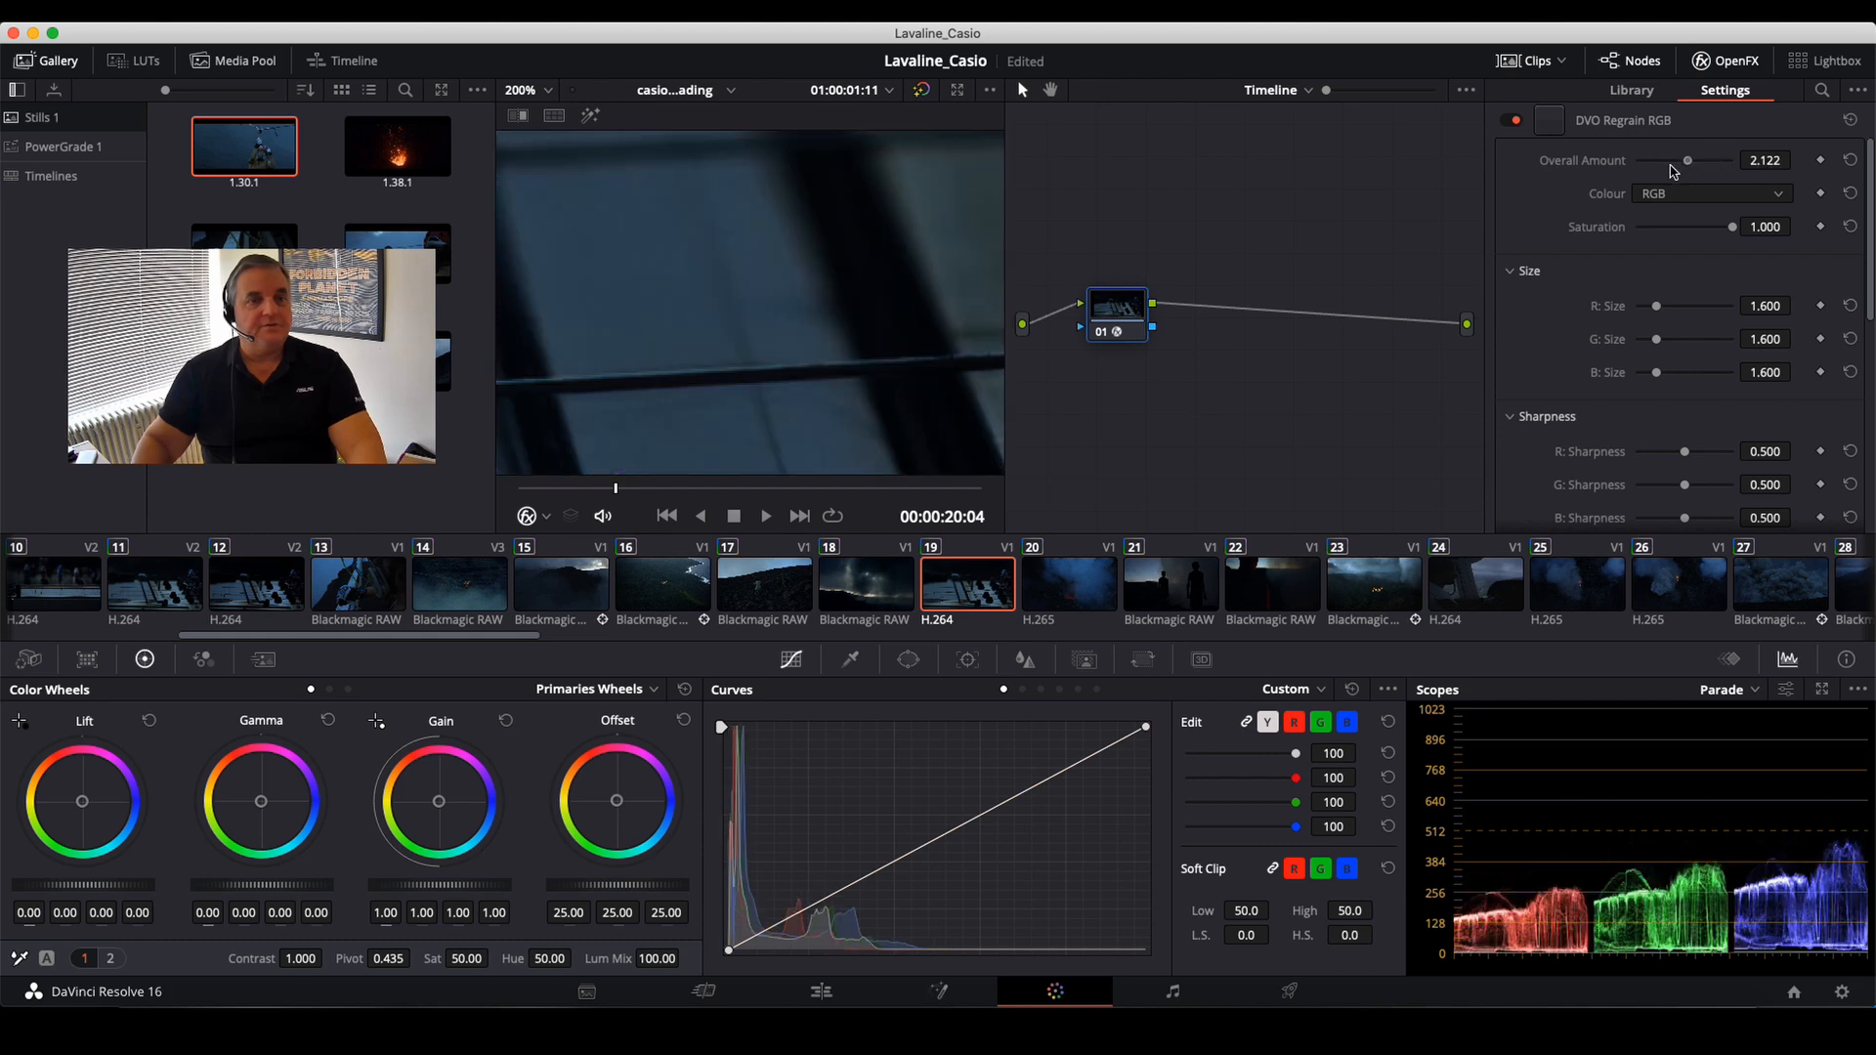
drag(1688, 159, 1656, 160)
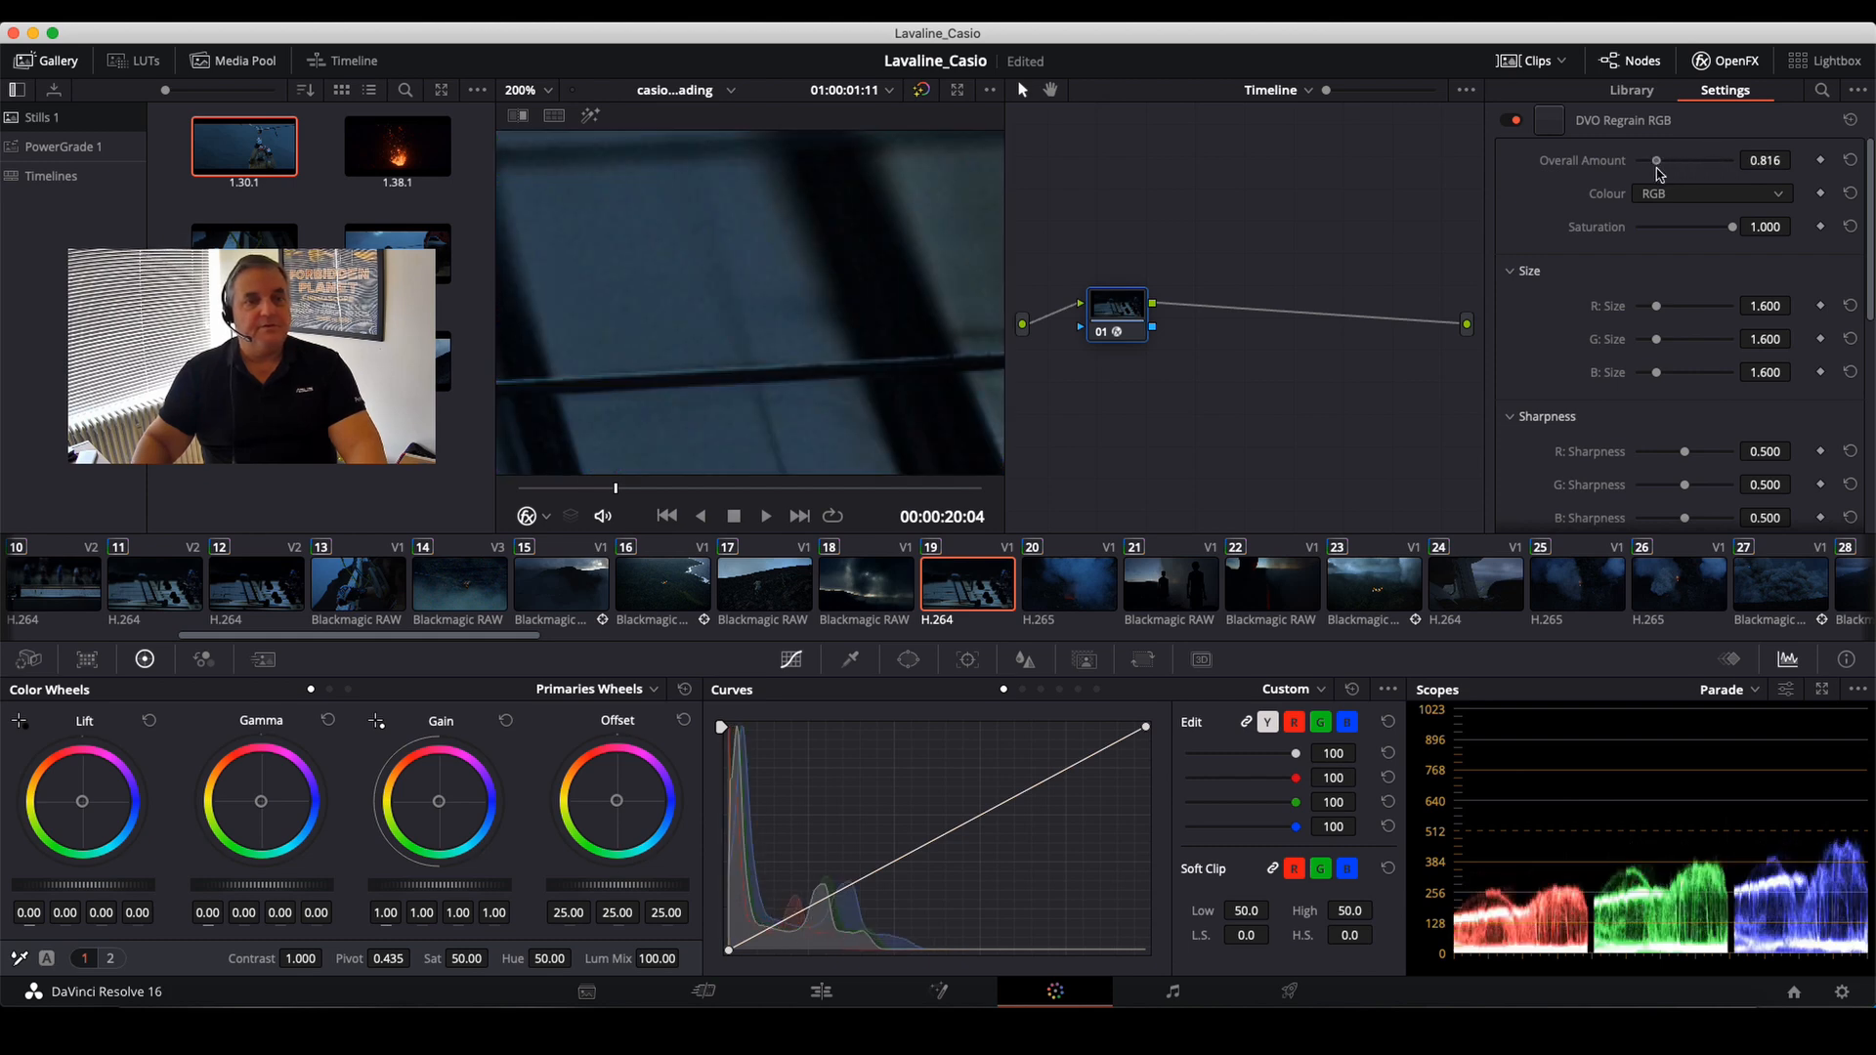
drag(1657, 159, 1667, 159)
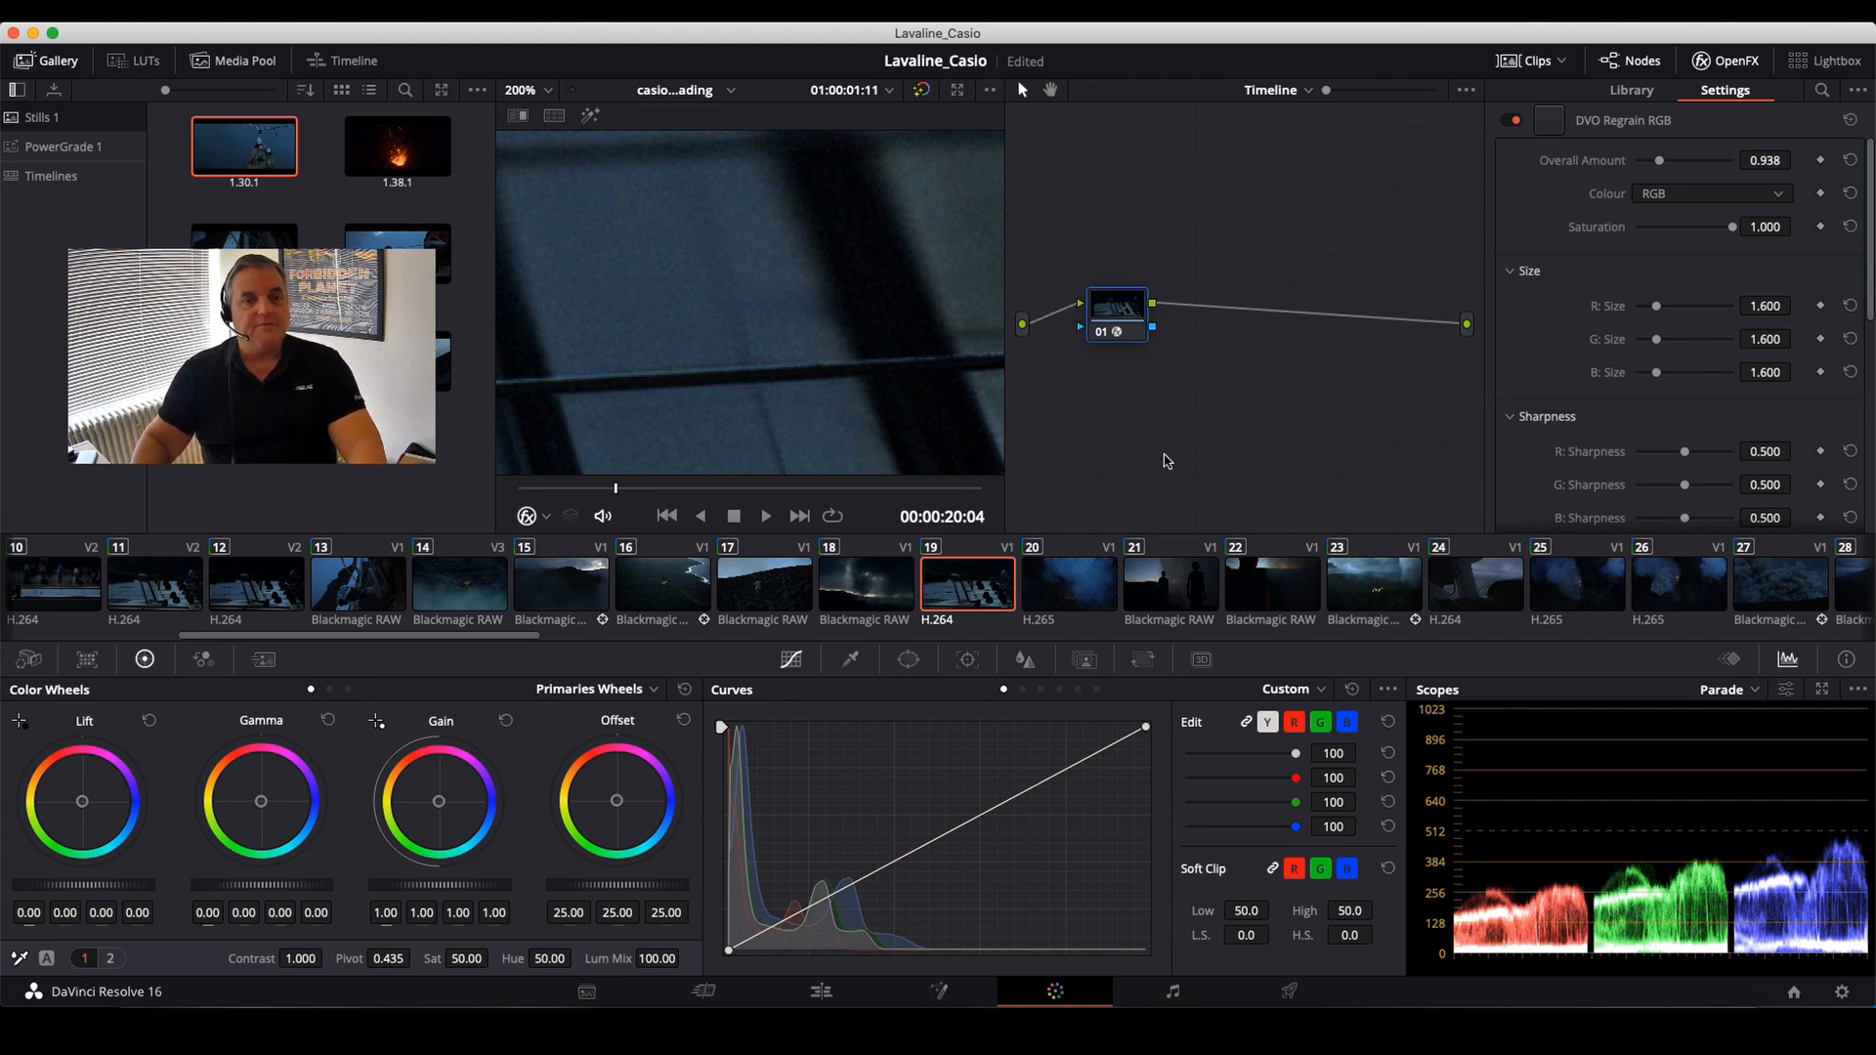
Refit the viewer and lower the grain Overall Amount to 0.776.
right_click(751, 323)
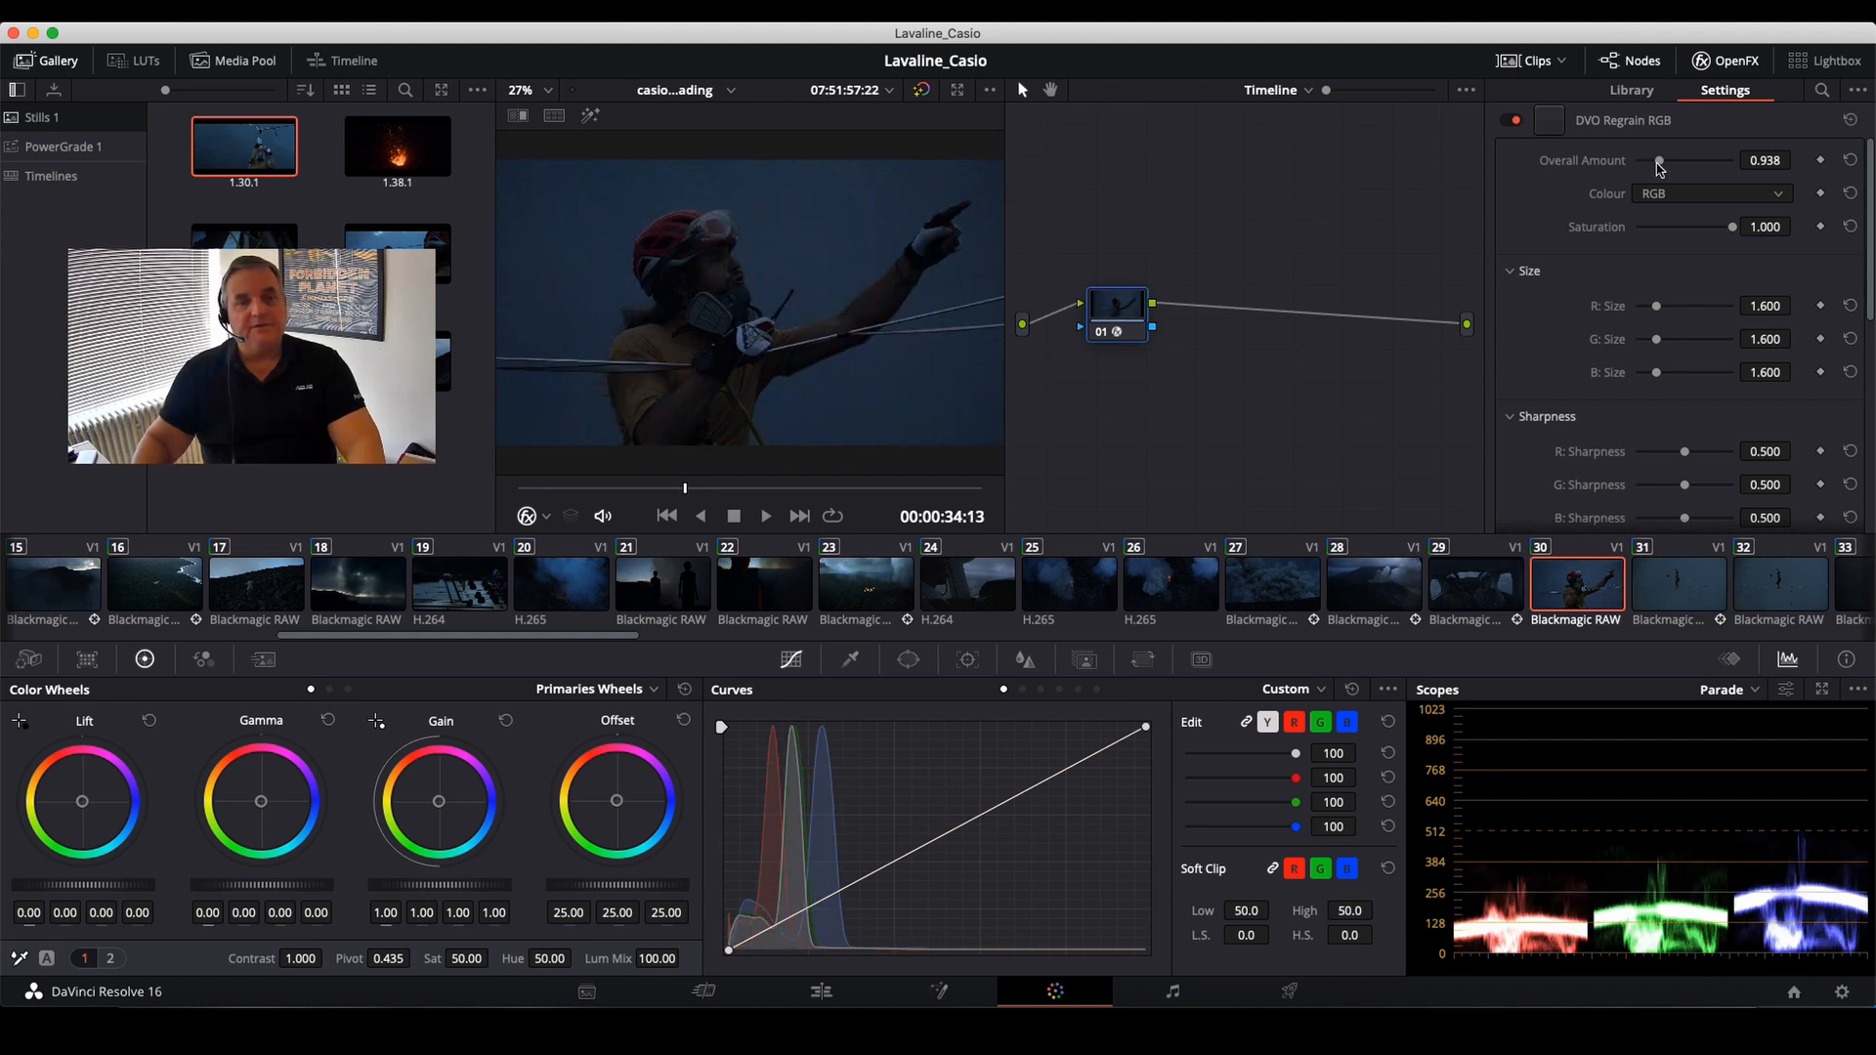
drag(1661, 161, 1655, 161)
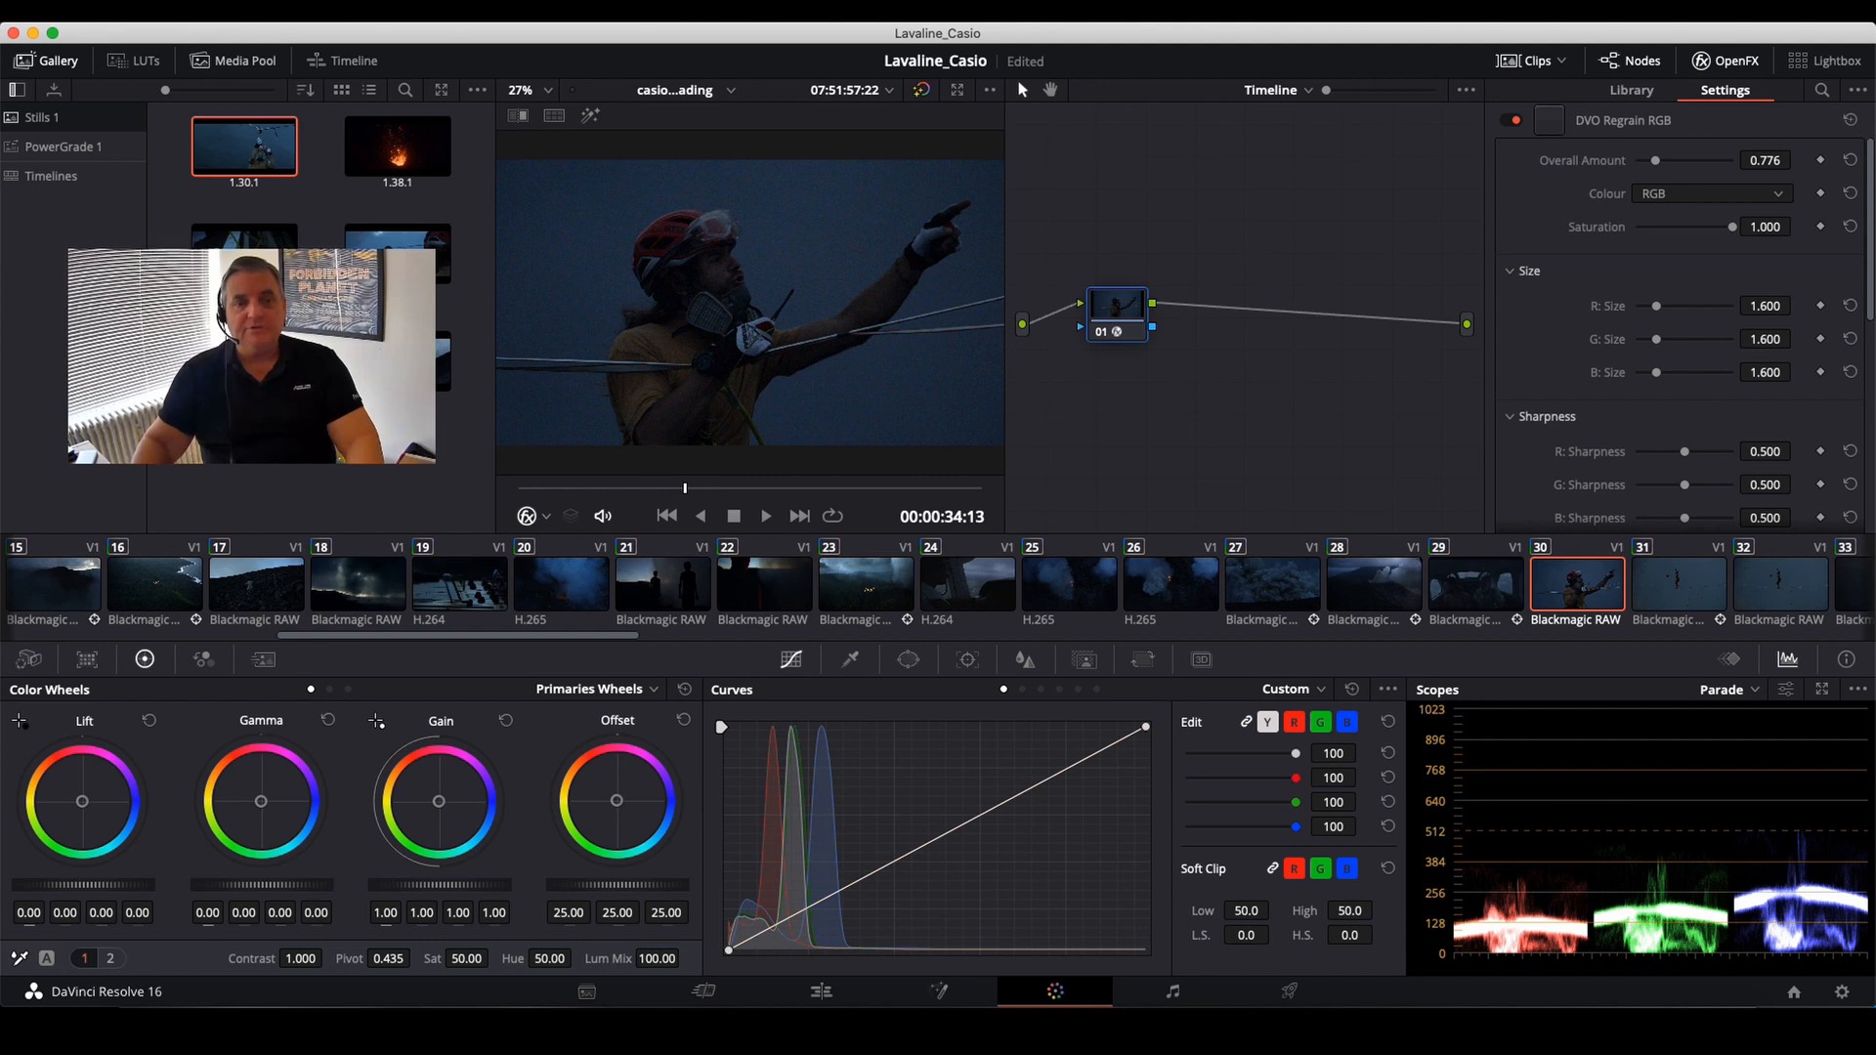
Scroll through the grain settings and show the PowerGrade 1 album.
scroll(down, 3)
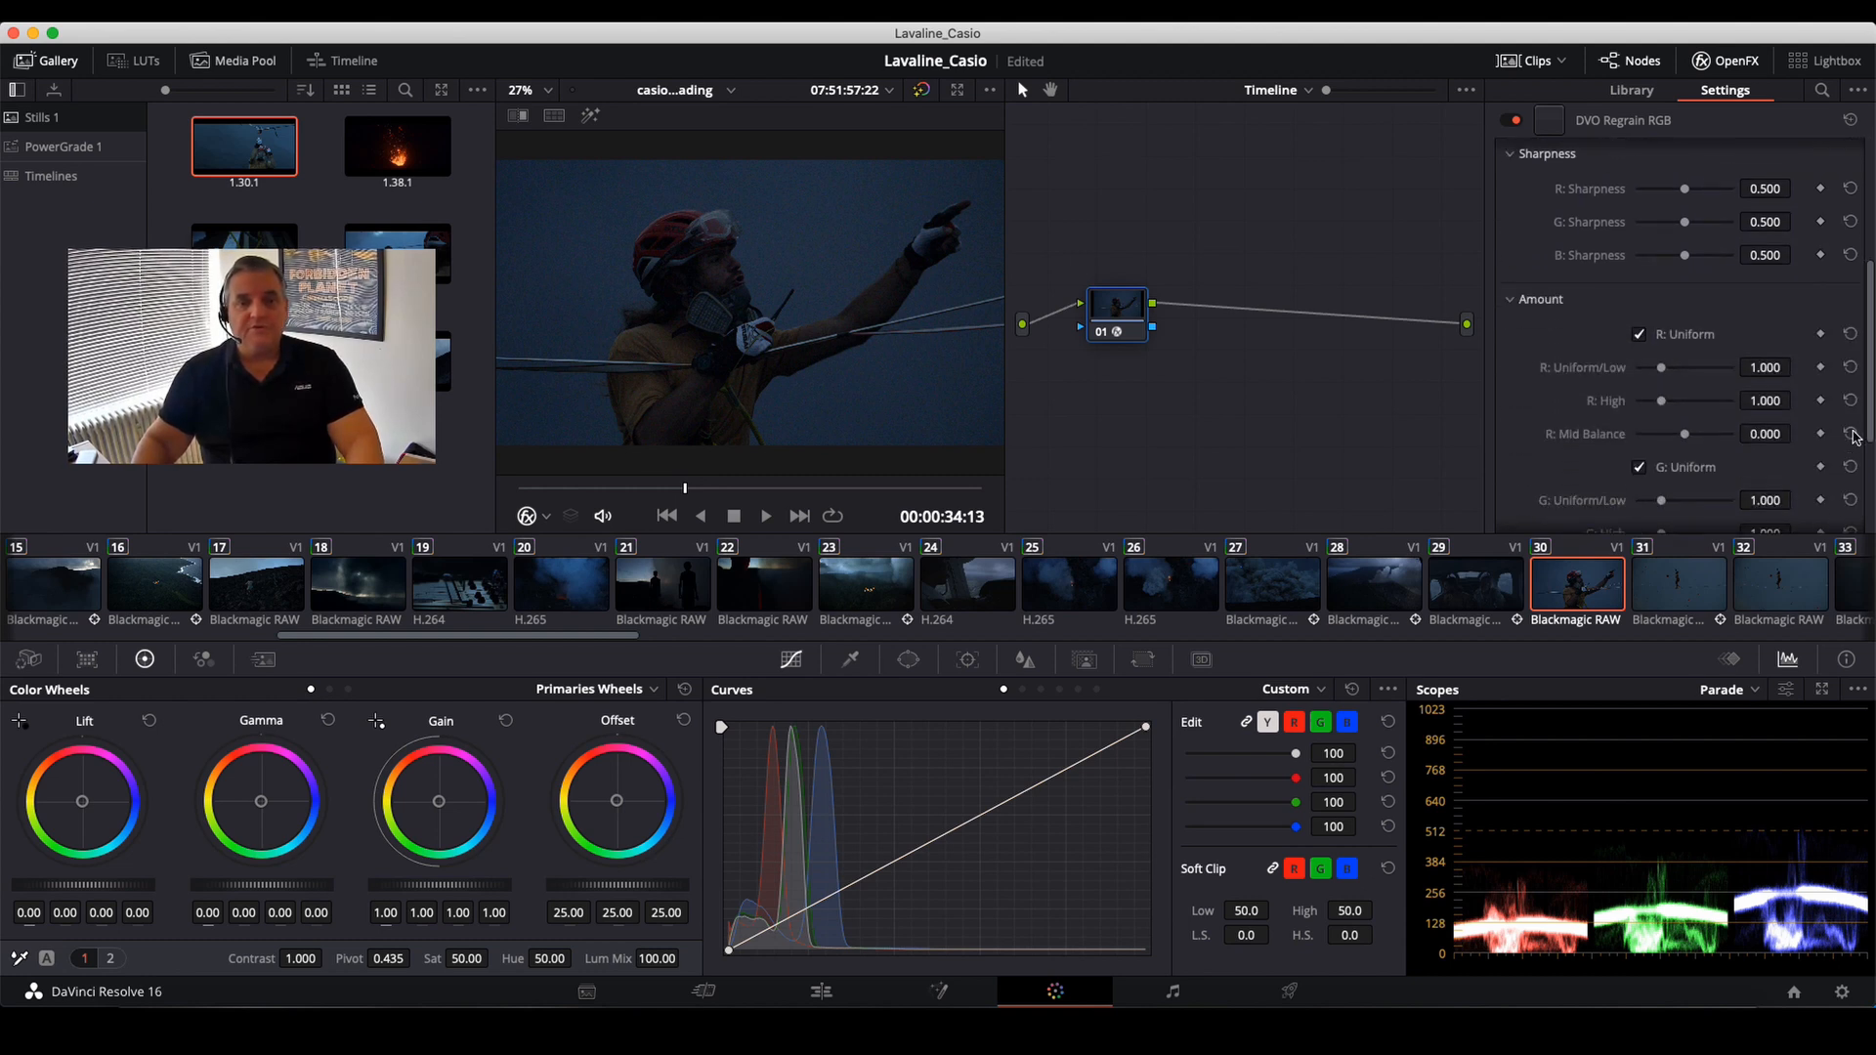
scroll(down, 3)
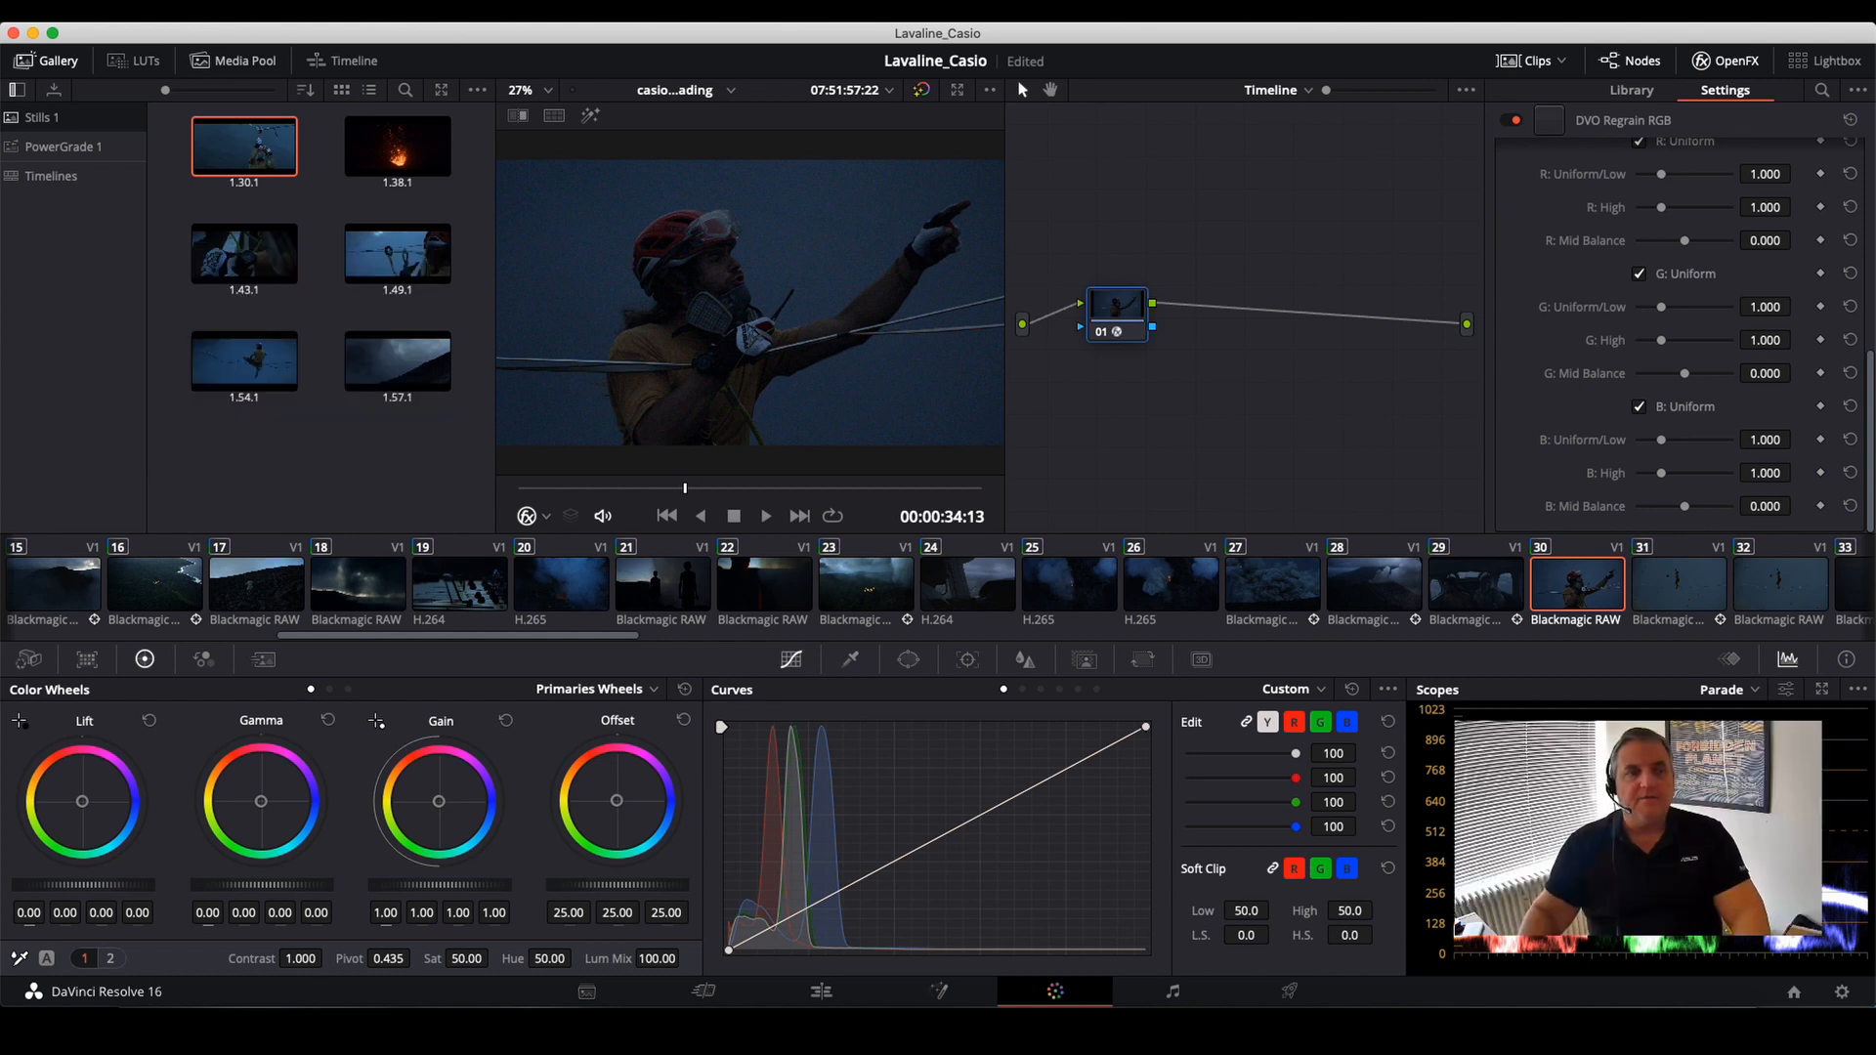
click(62, 146)
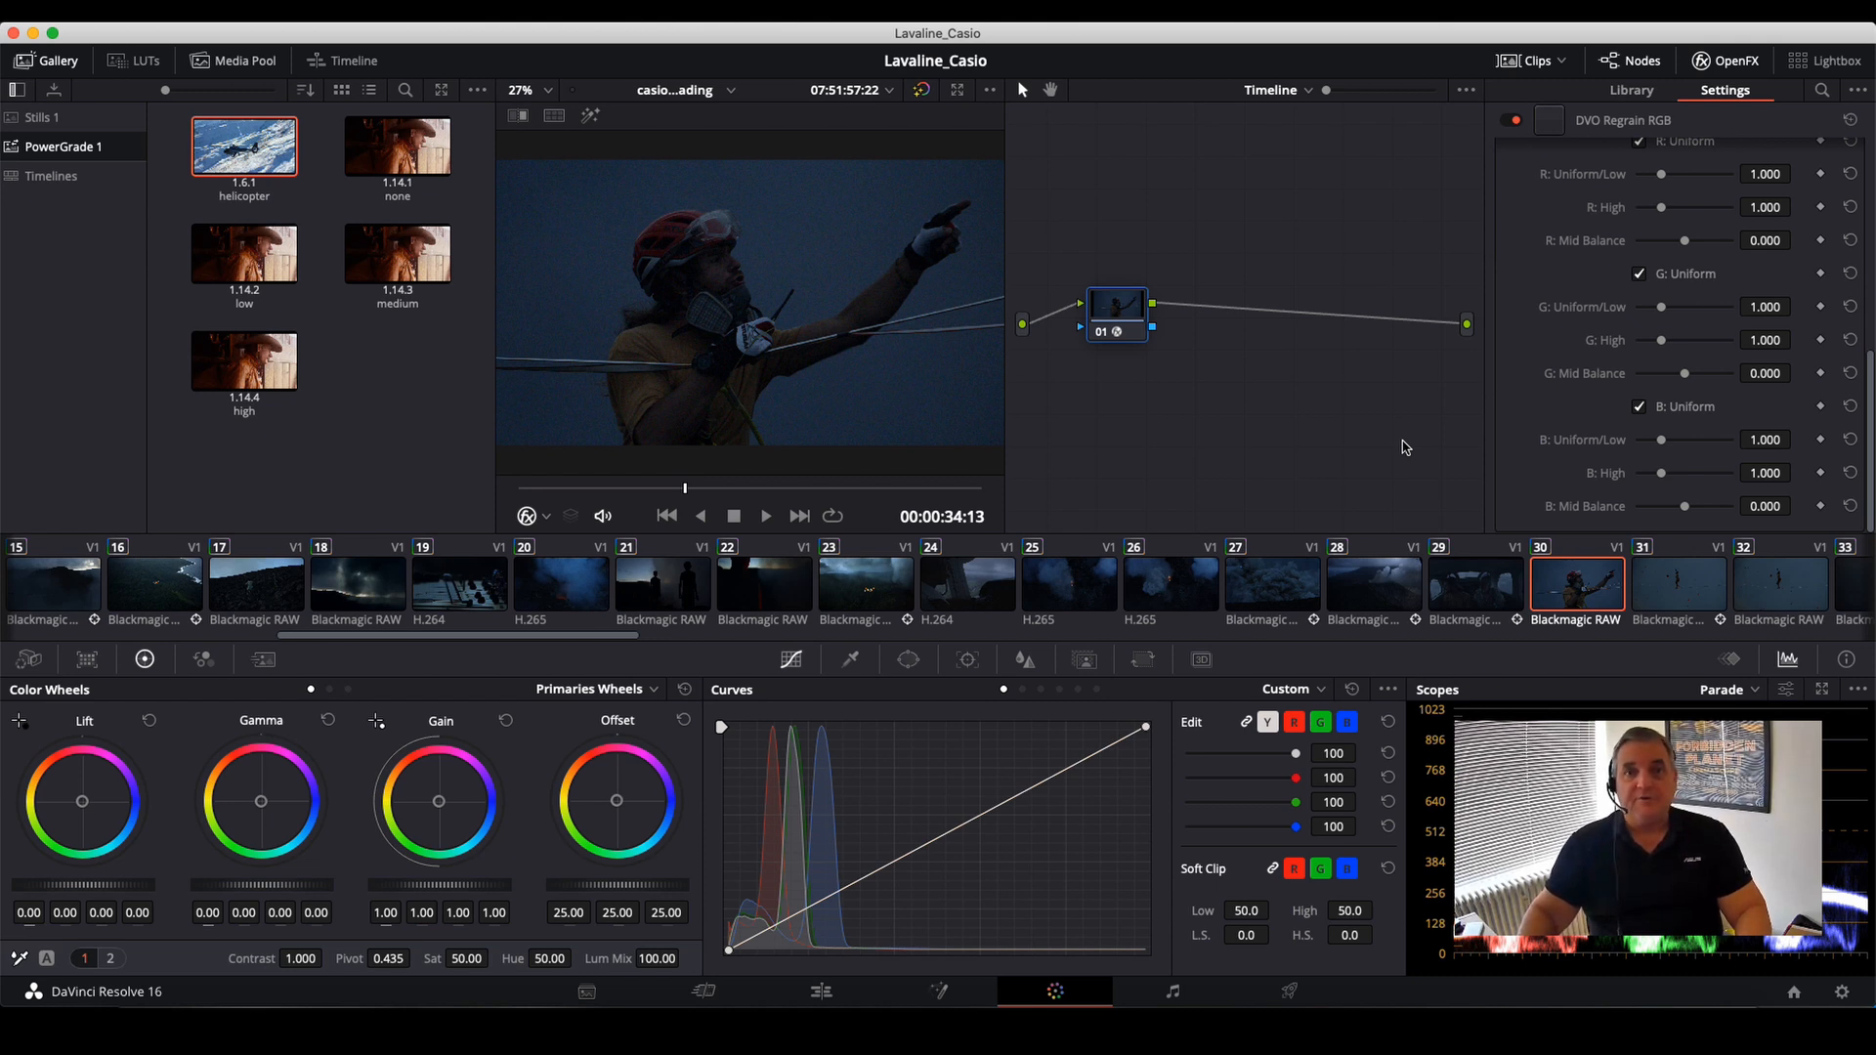
mouse_move(1543, 430)
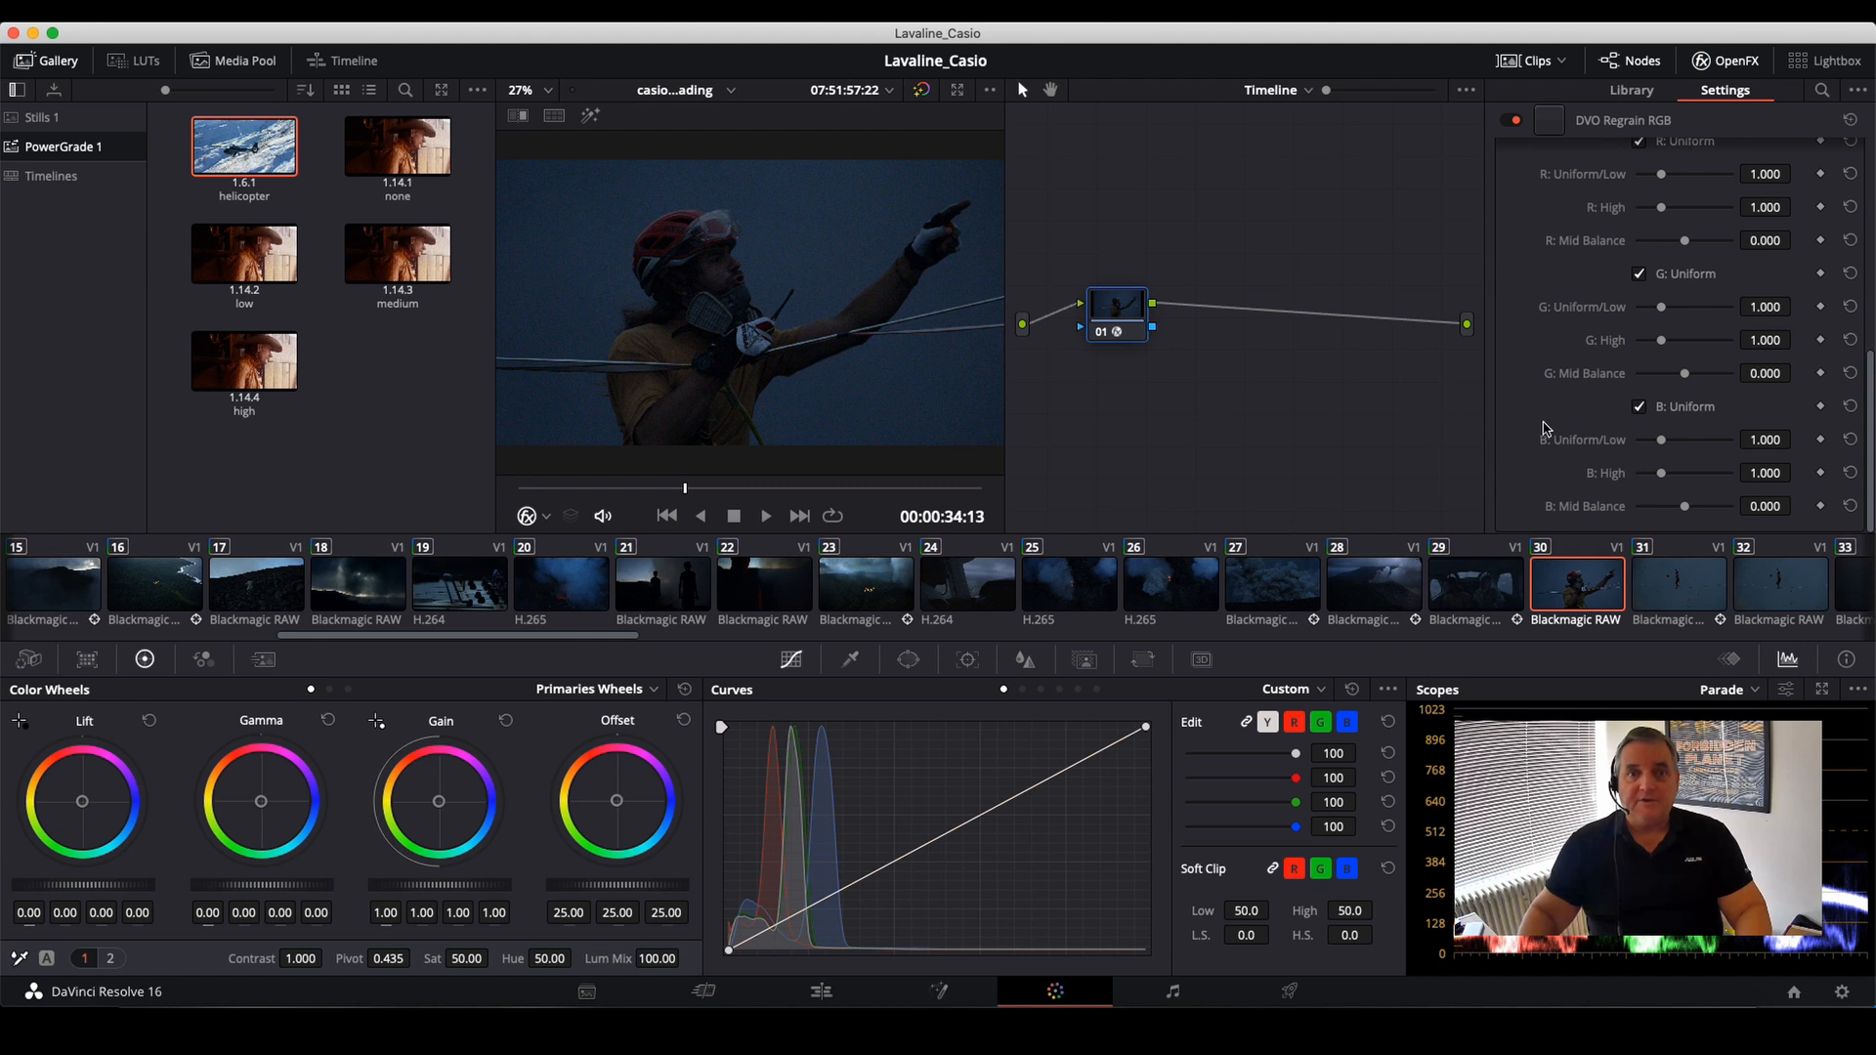
mouse_move(1592, 281)
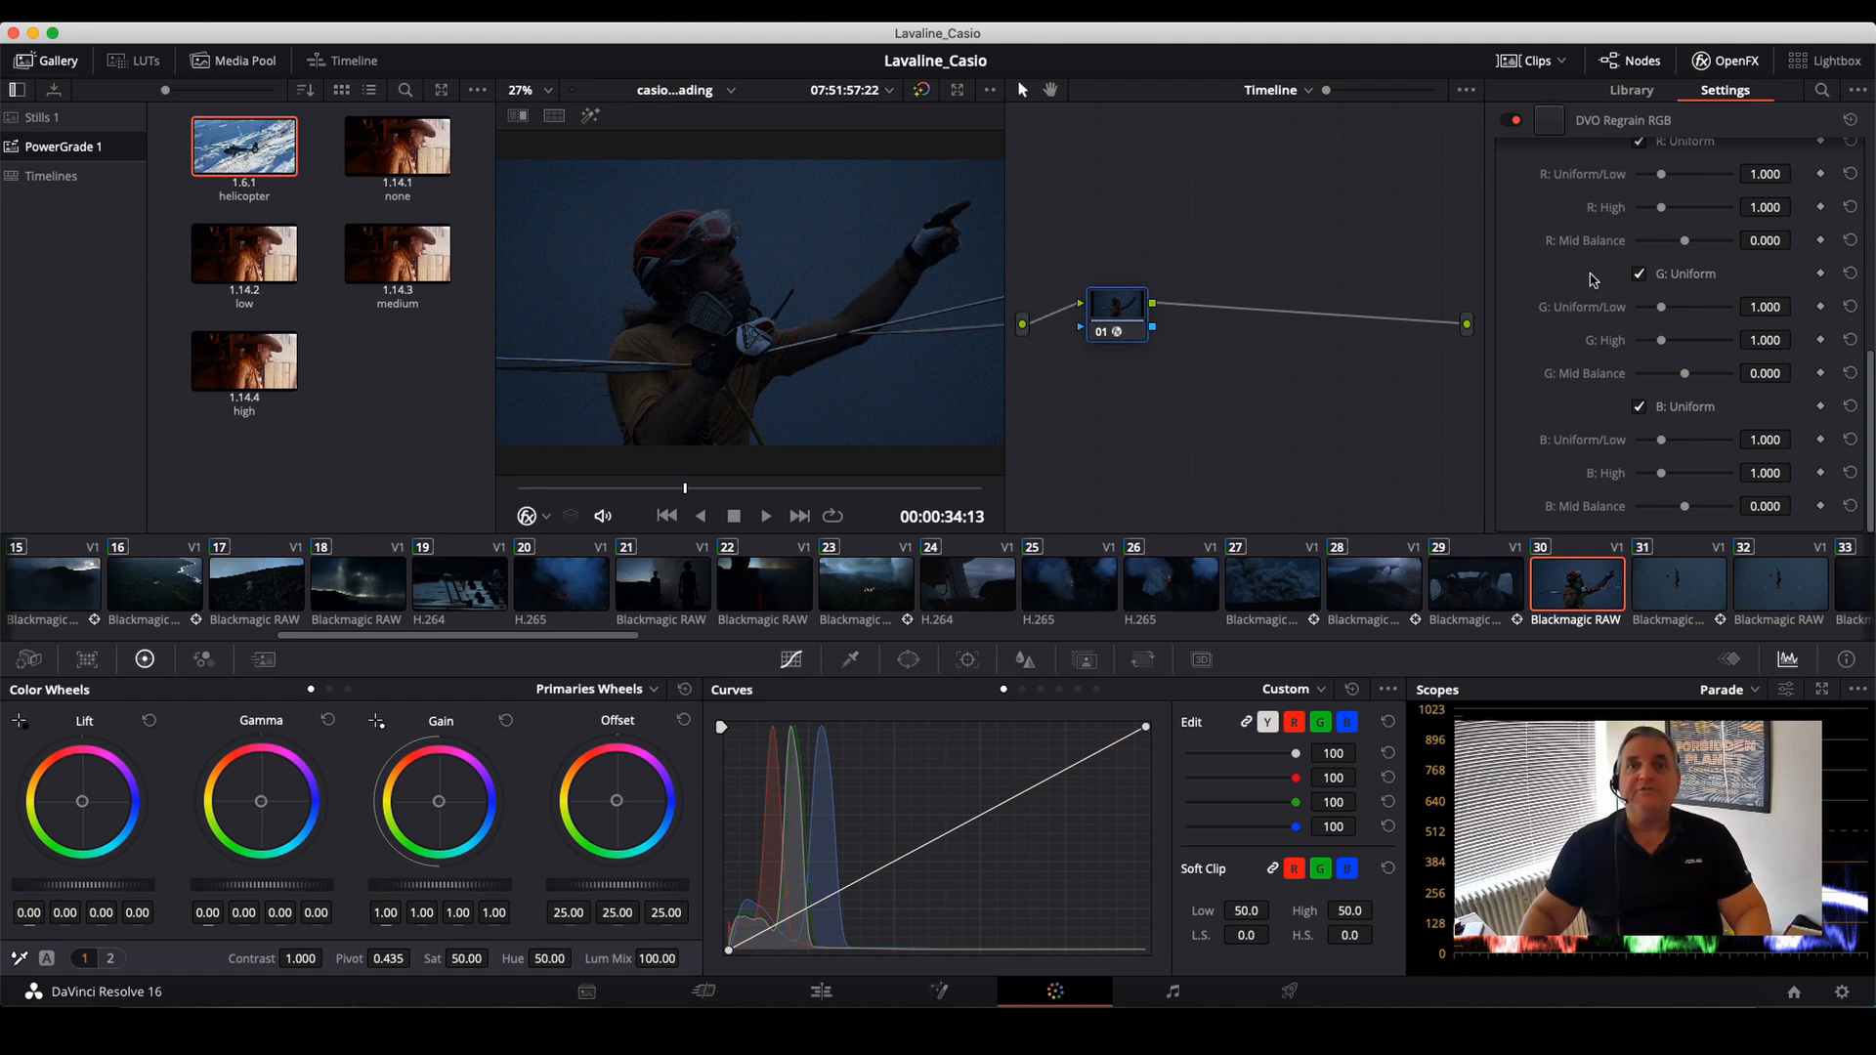